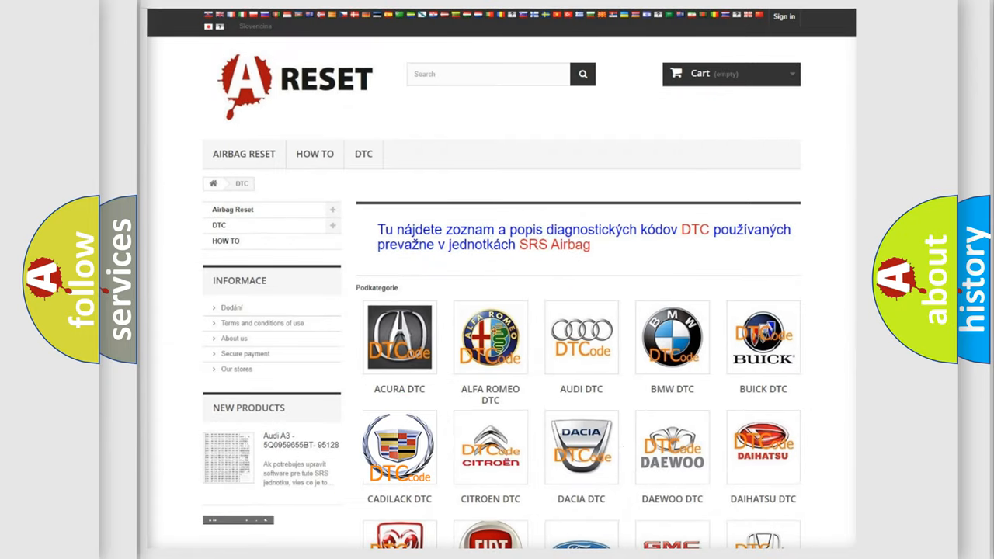
# Step: Show the Cadillac DTC page listing fault codes from B0002 through about B1015
pyautogui.click(399, 448)
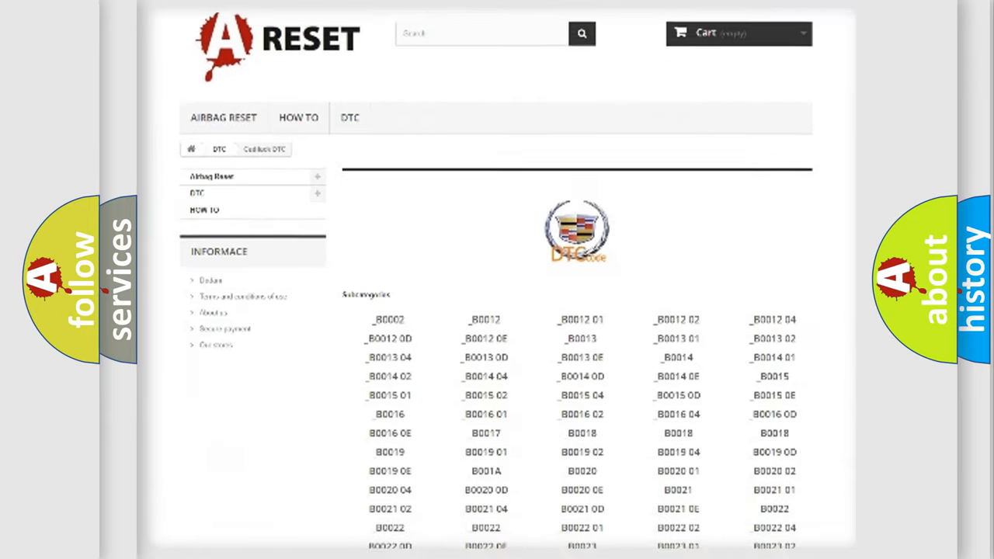
pyautogui.scroll(-3)
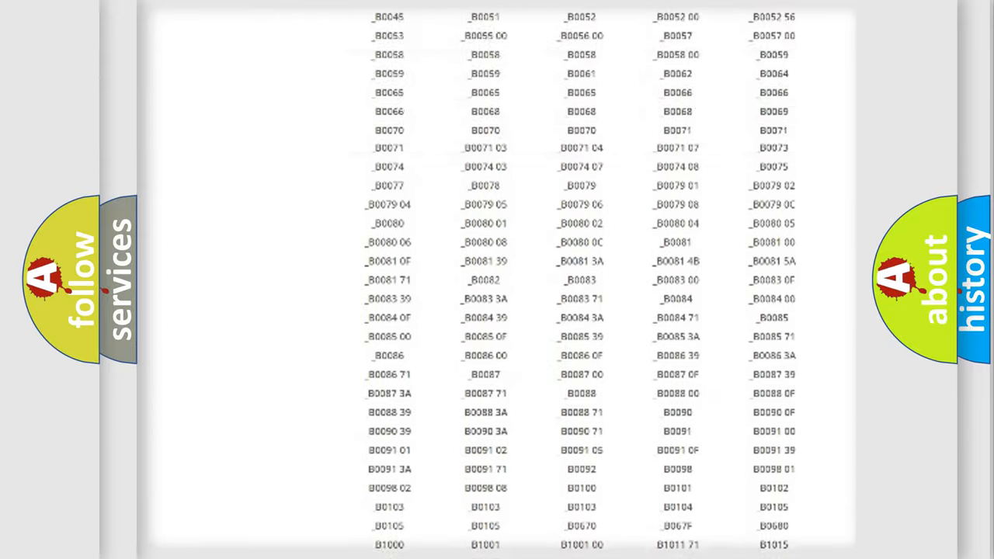